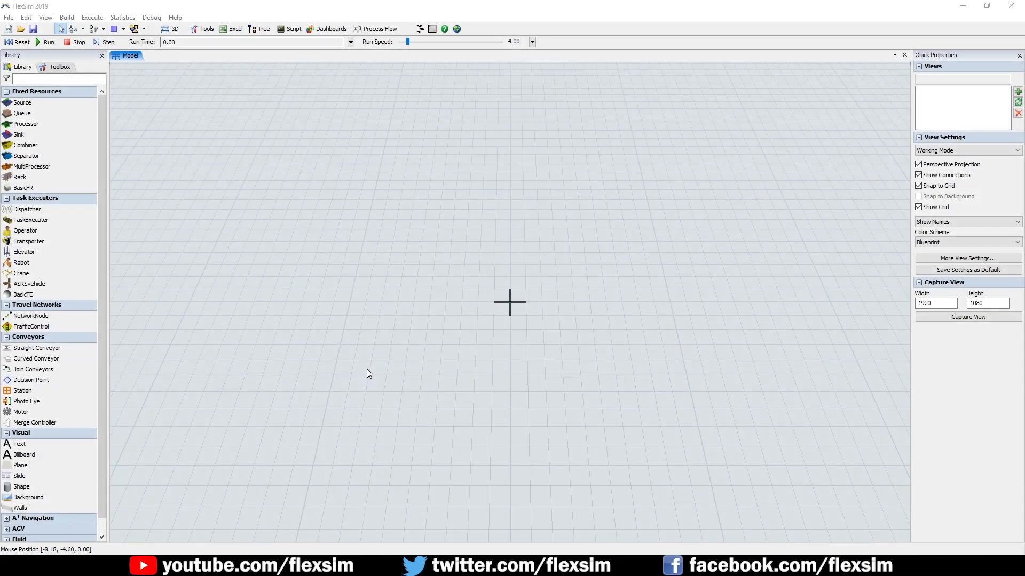
# Open the Process Flow toolbar menu listing the process flow types
pyautogui.click(375, 29)
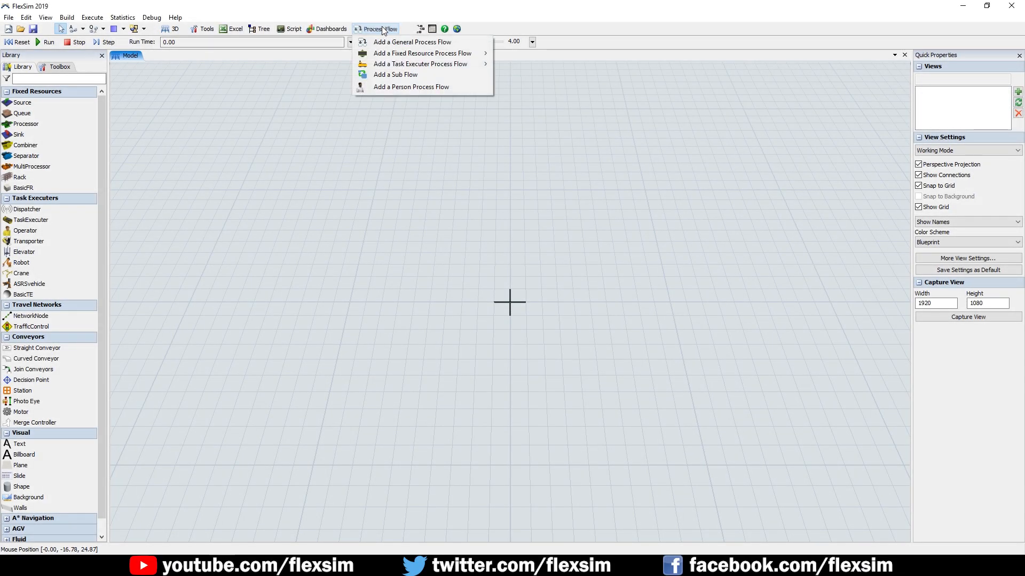
# Add a General Process Flow and scroll the Library down to People Activity Sets
pyautogui.click(413, 42)
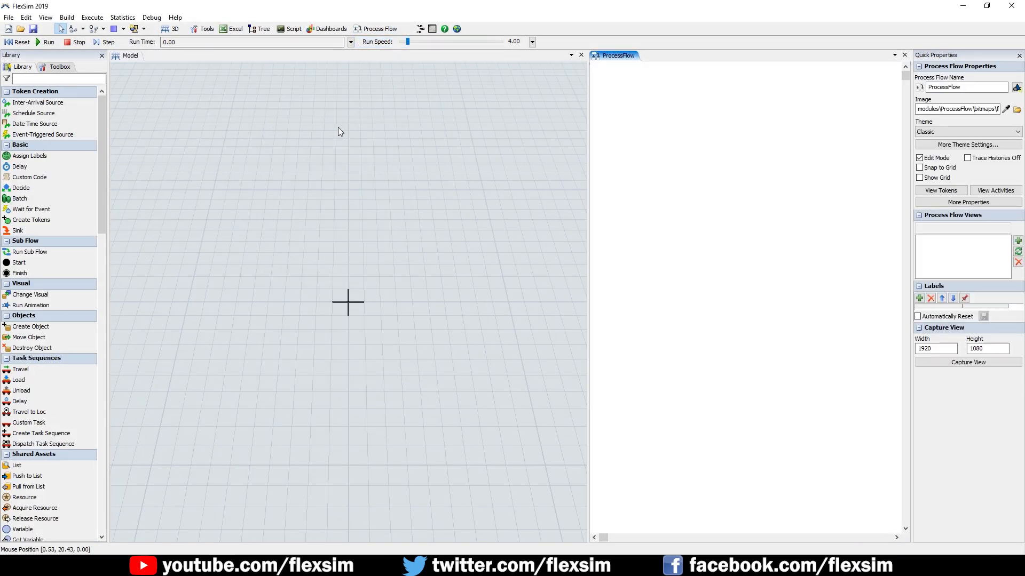
pyautogui.scroll(-3)
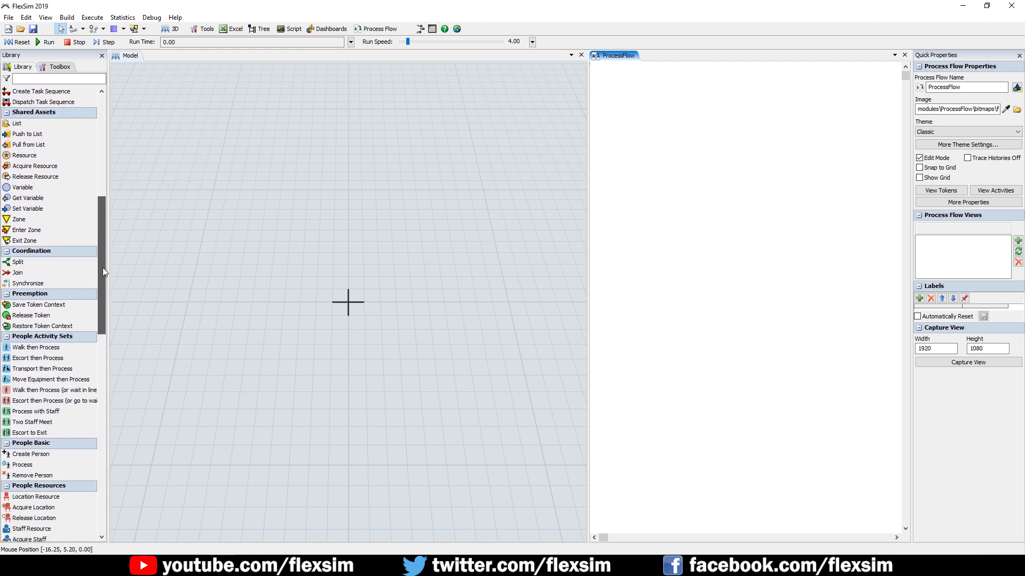
pyautogui.scroll(-3)
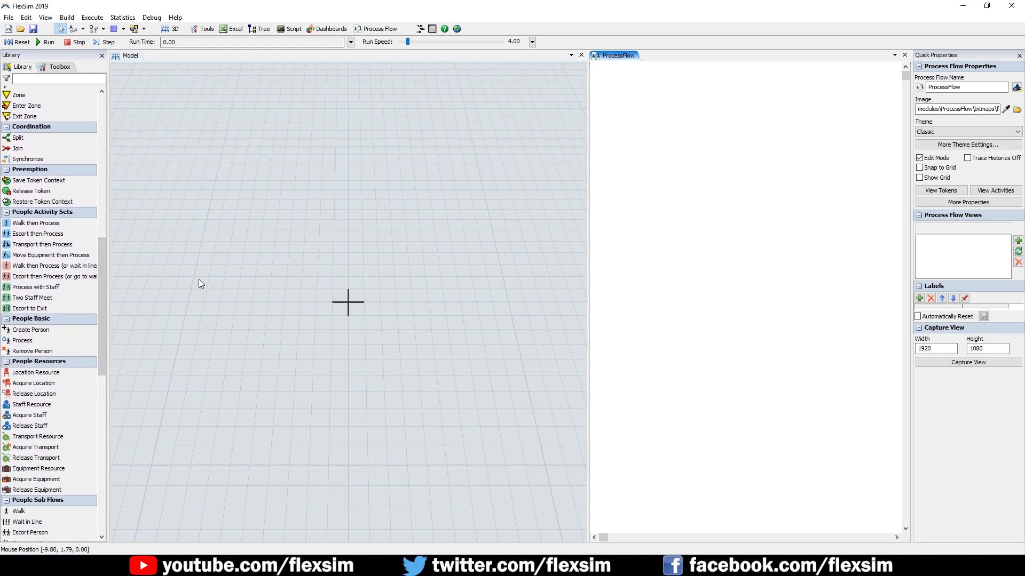
pyautogui.moveTo(221, 282)
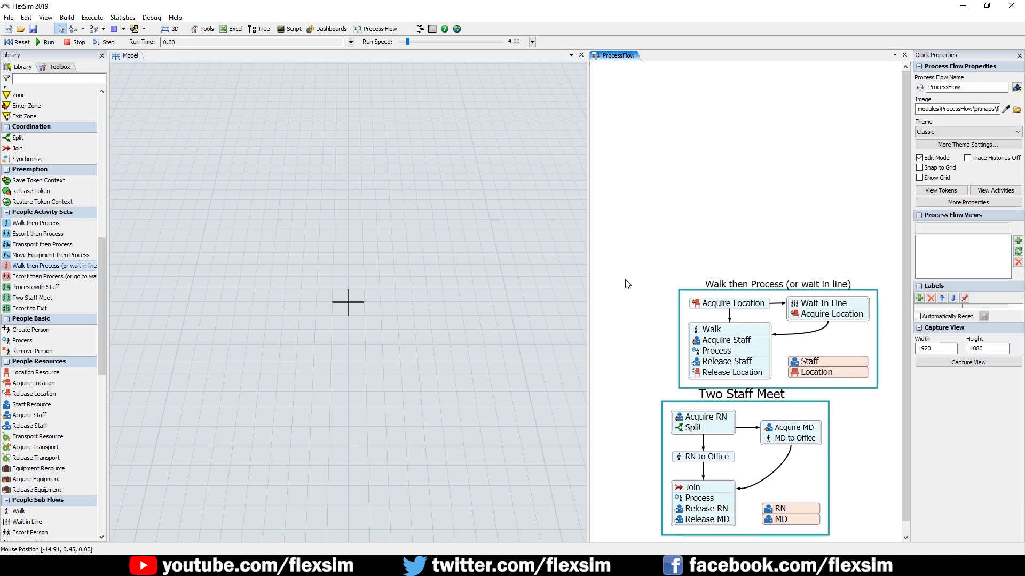
pyautogui.moveTo(44, 244)
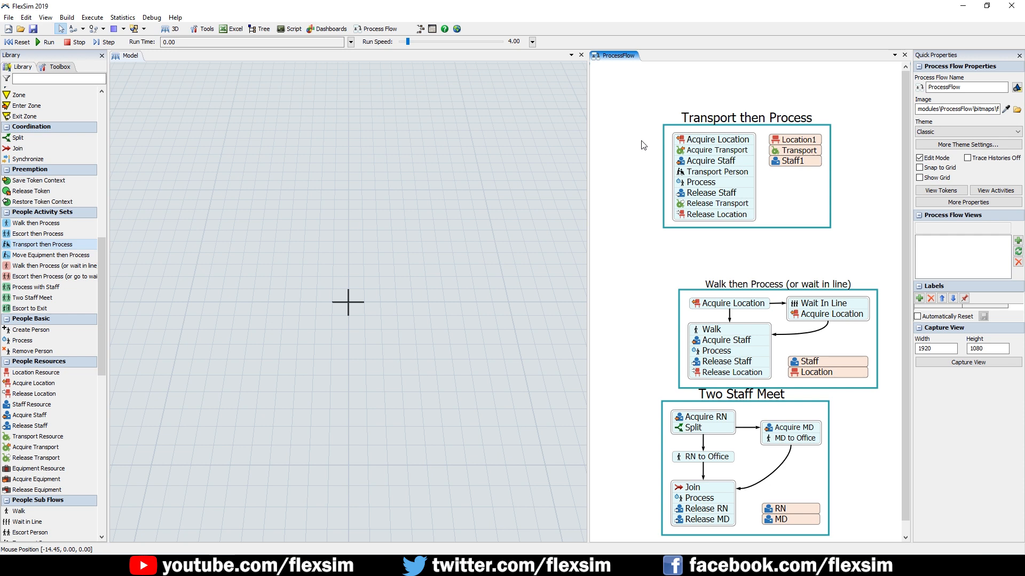
pyautogui.moveTo(681, 250)
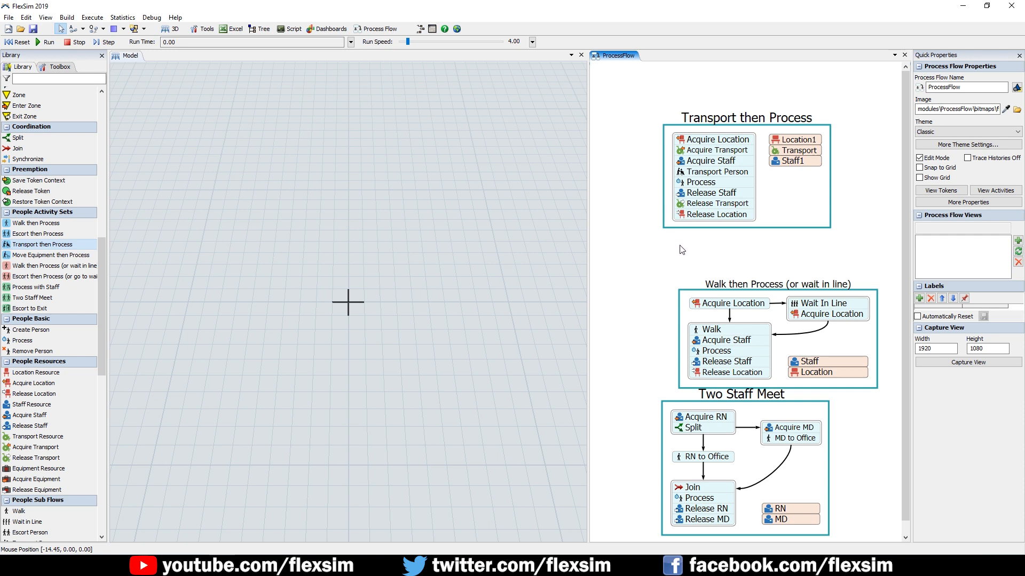
pyautogui.moveTo(670, 248)
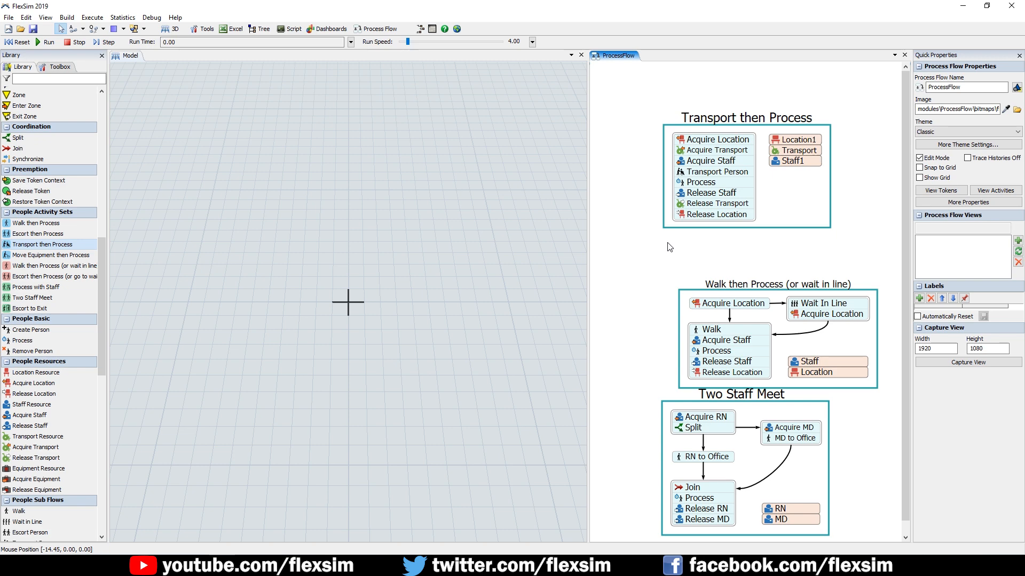
# Select the Transport then Process activity set to show its properties
pyautogui.click(718, 183)
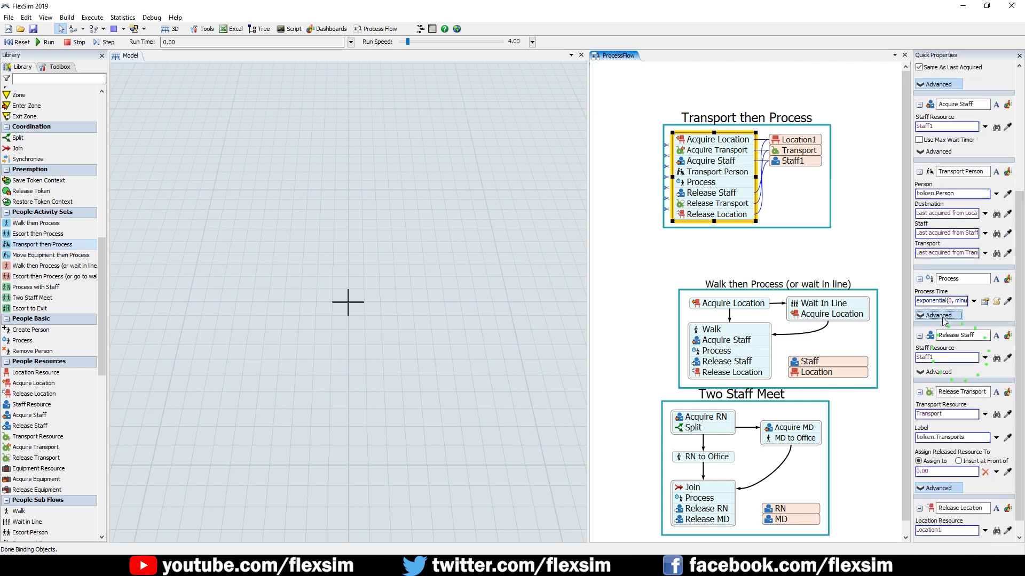
# Expand the Process activity's Advanced settings to see involved resources and states
pyautogui.click(937, 316)
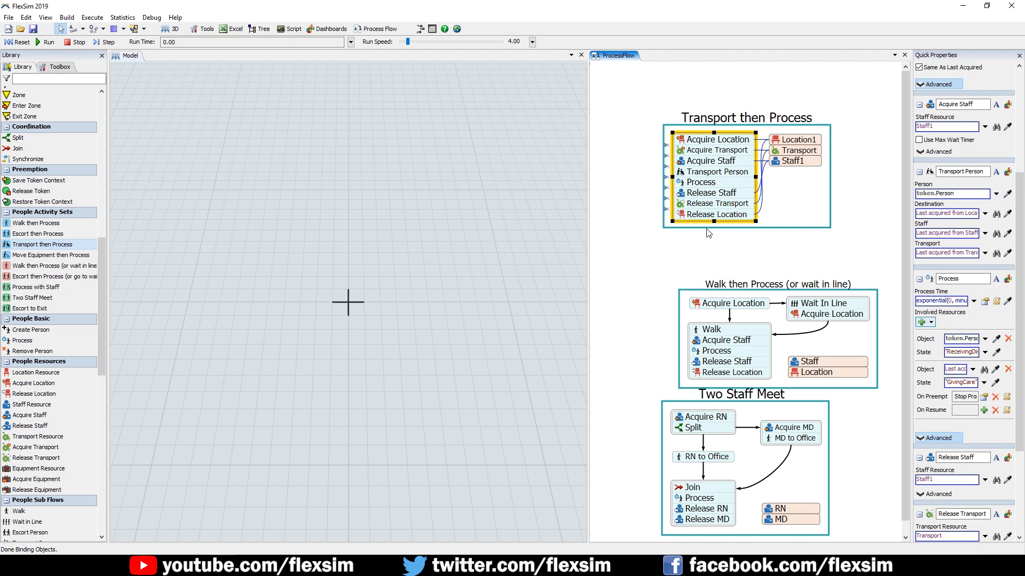
pyautogui.click(378, 28)
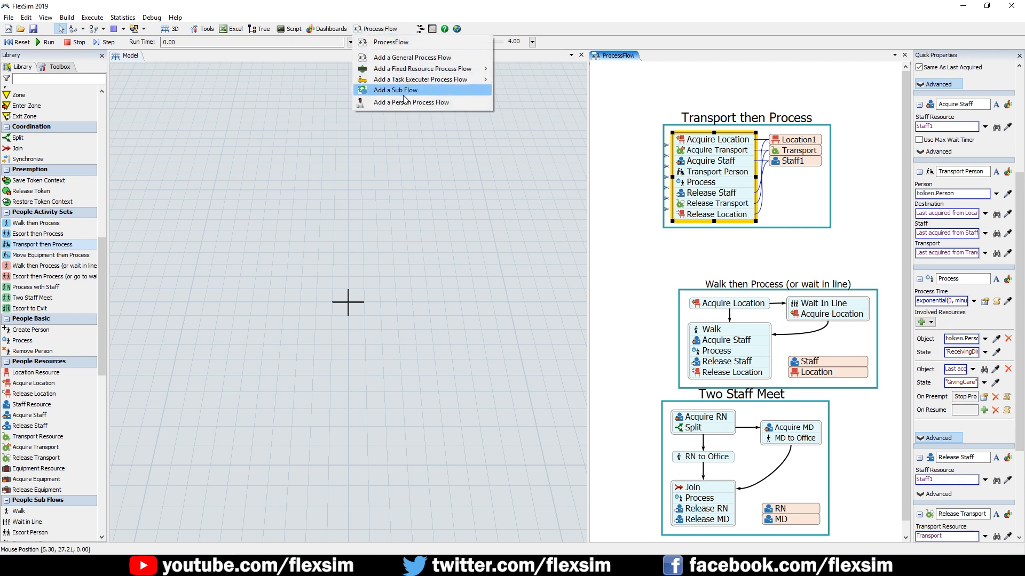
# Add a Person Process Flow, view its Arrivals flow, then return to Person Flow
pyautogui.click(411, 102)
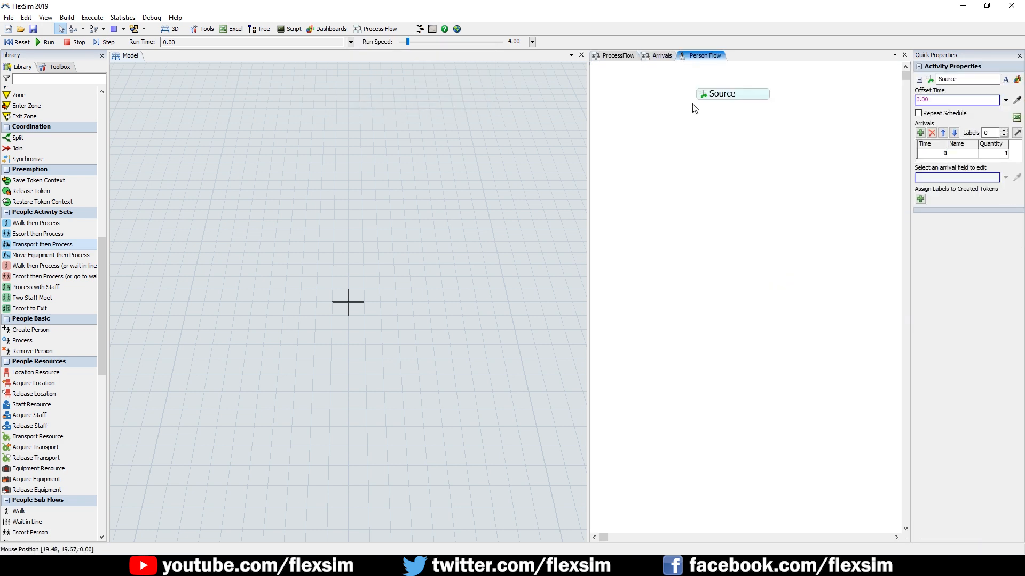
pyautogui.click(661, 55)
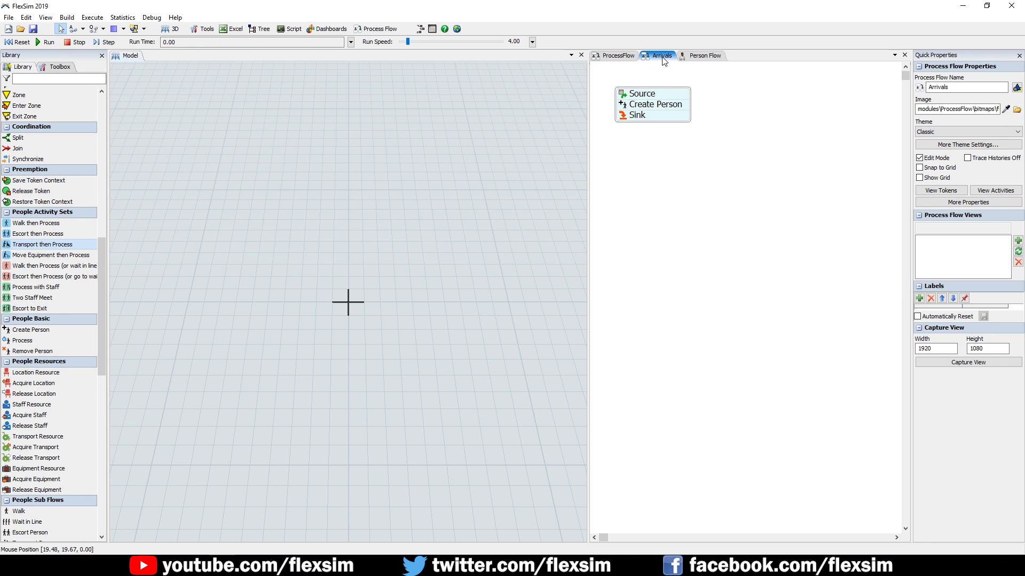
pyautogui.click(704, 56)
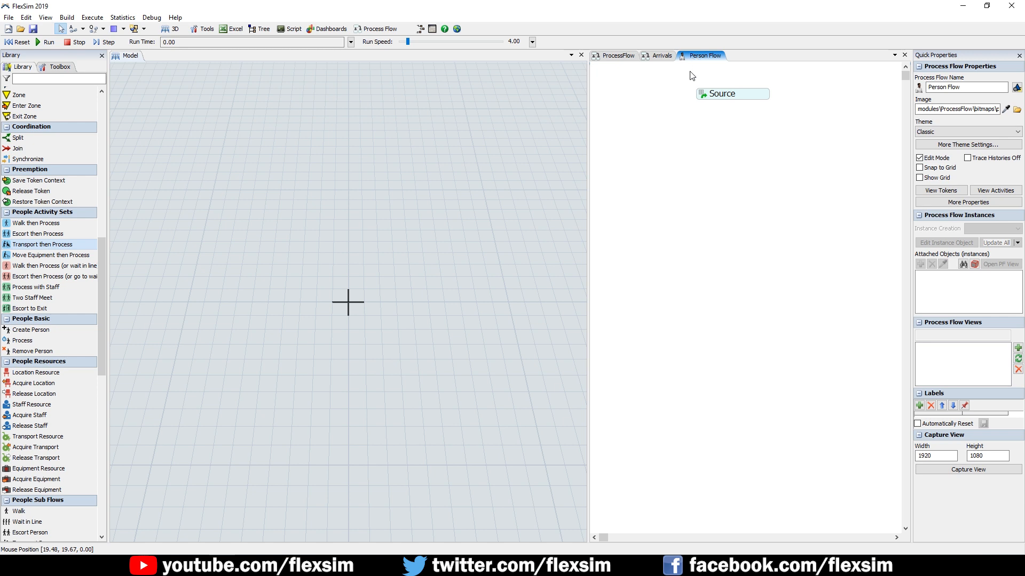
pyautogui.moveTo(691, 73)
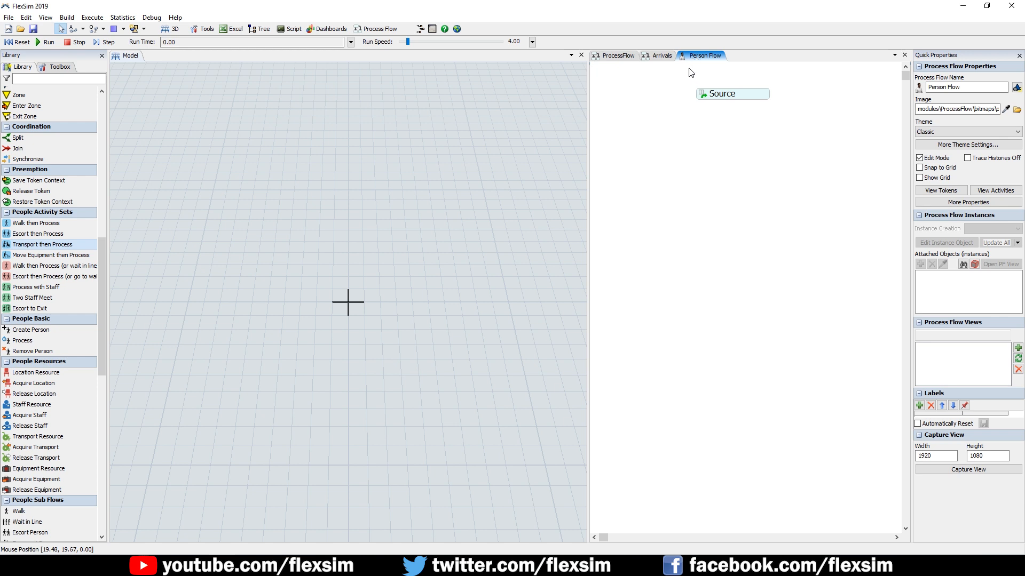